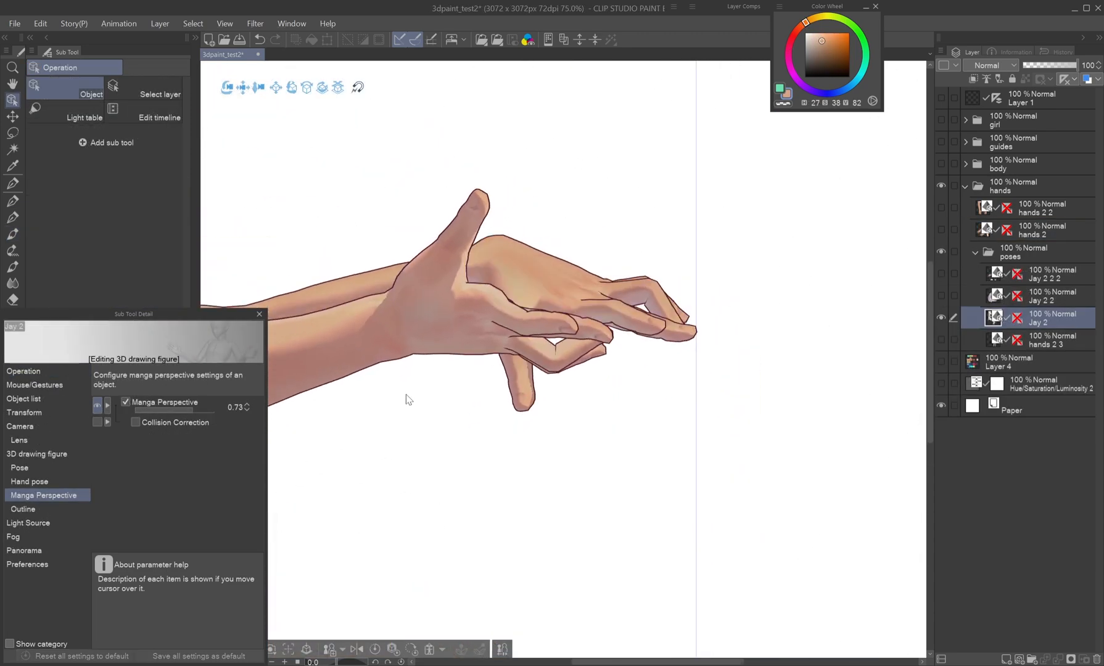
- Show the muscle_guy figure's Pose sequence settings with its pose number slider
click(28, 481)
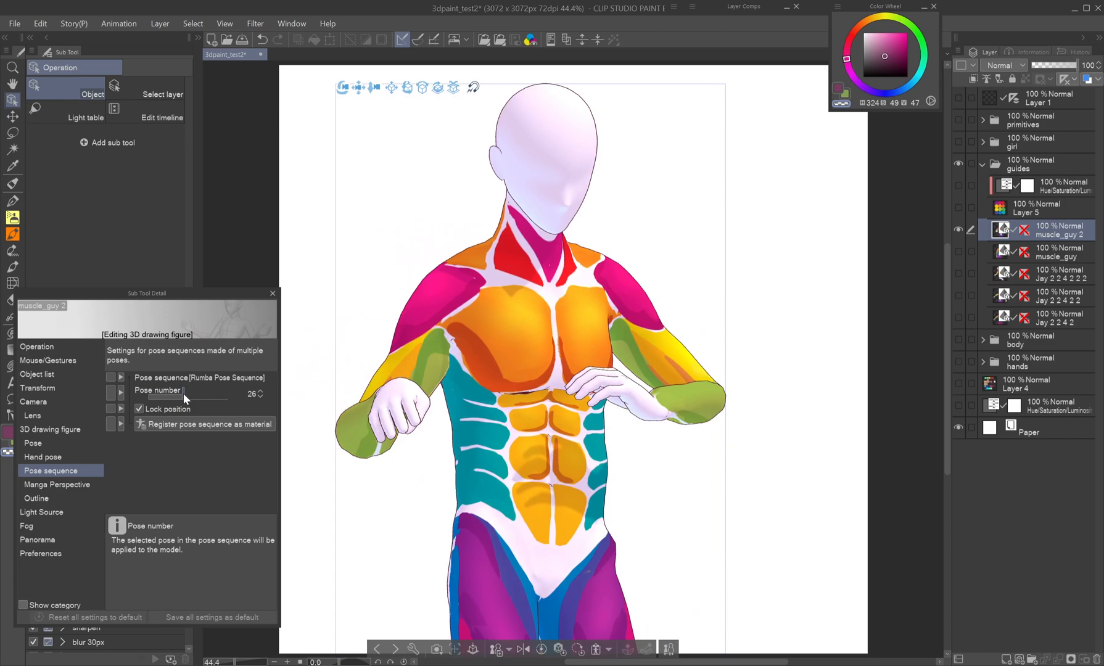
click(277, 54)
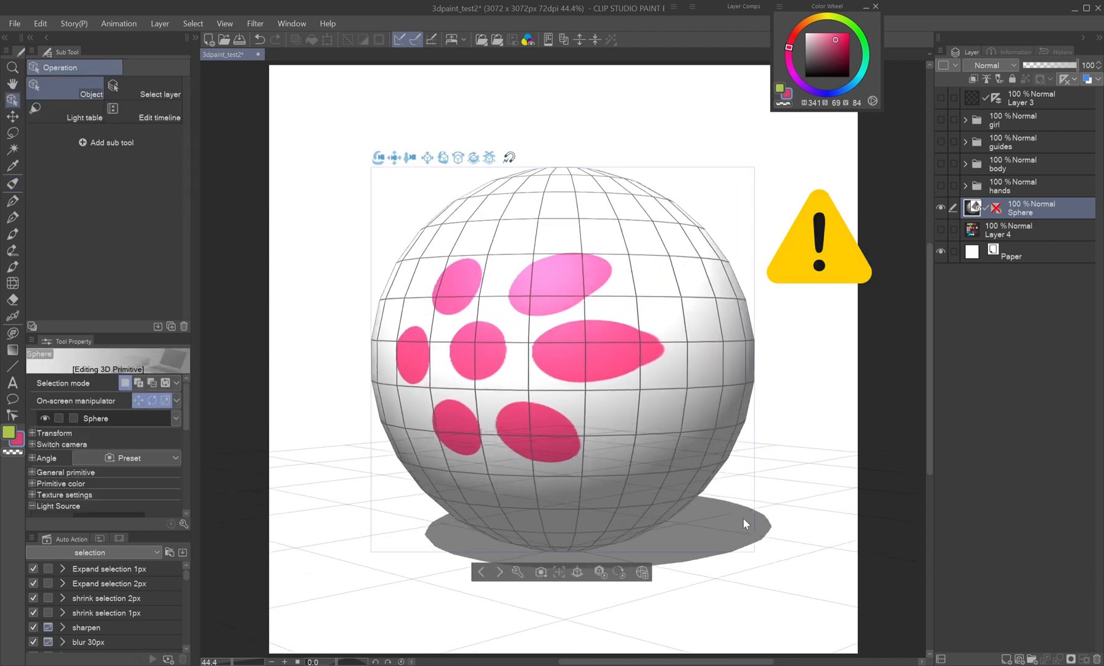
- Reveal the Sphere primitive layer with its pink painted spots on the canvas
drag(744, 524, 745, 569)
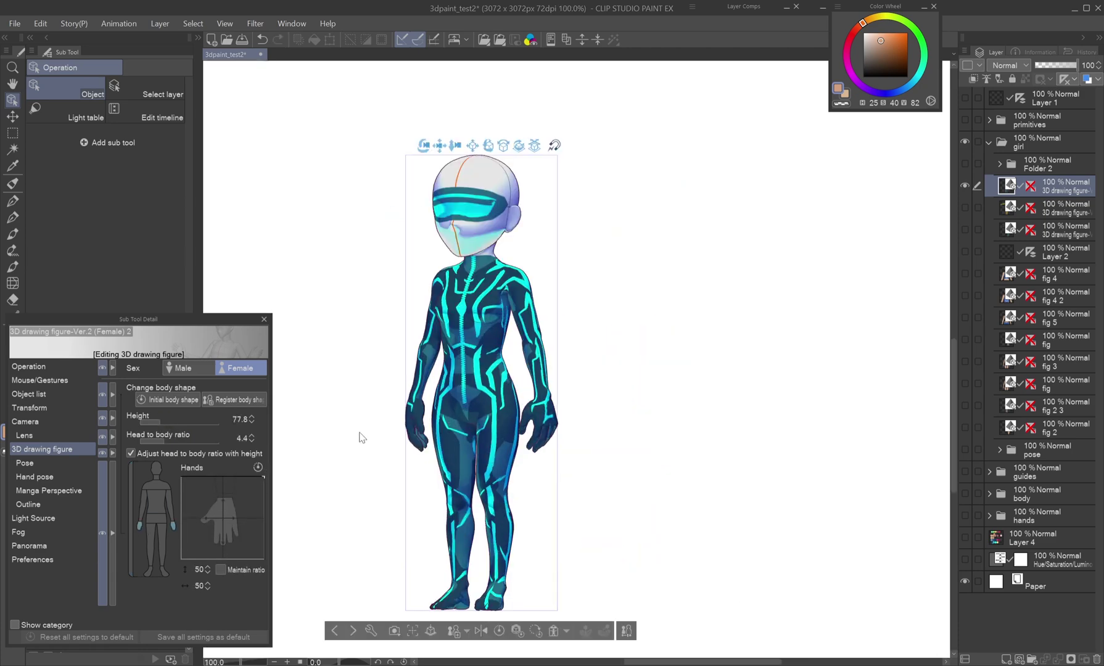
- Show the 3D > Body type folder in the Material window
click(183, 367)
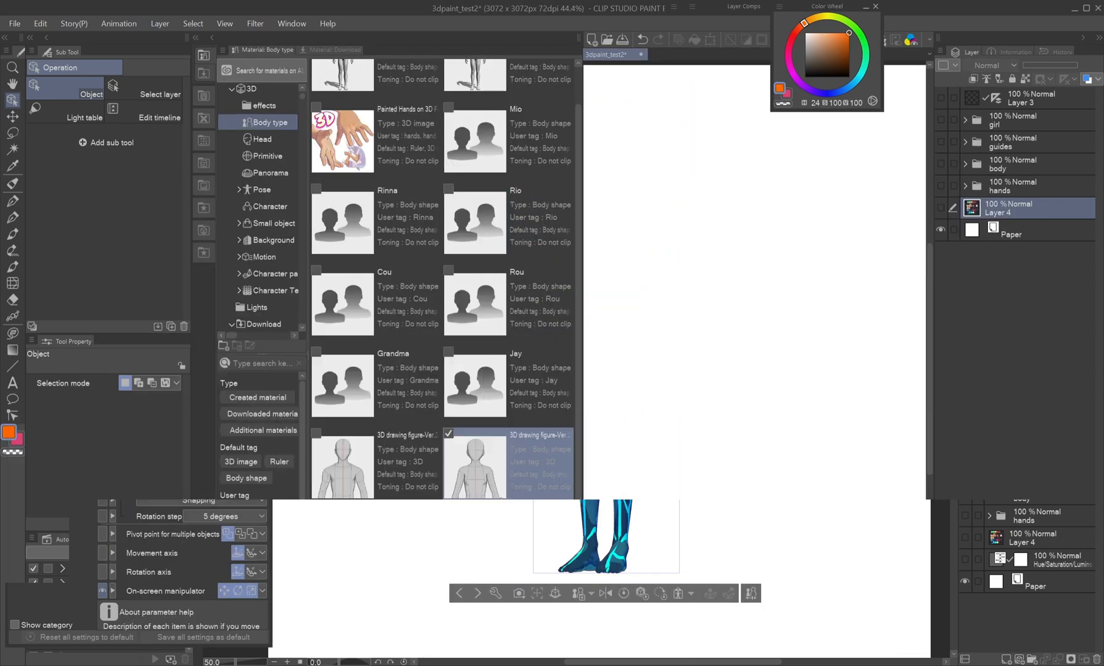
- Place 3D drawing figure-Ver.2 (Female) on the canvas and close the Material window
double_click(475, 465)
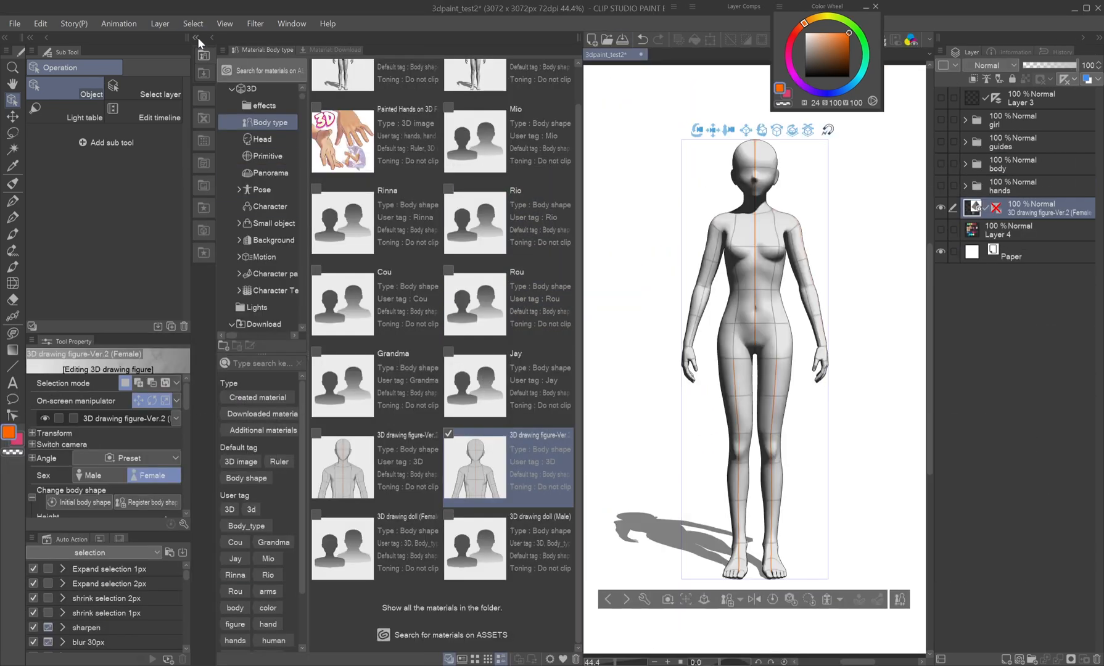
click(198, 40)
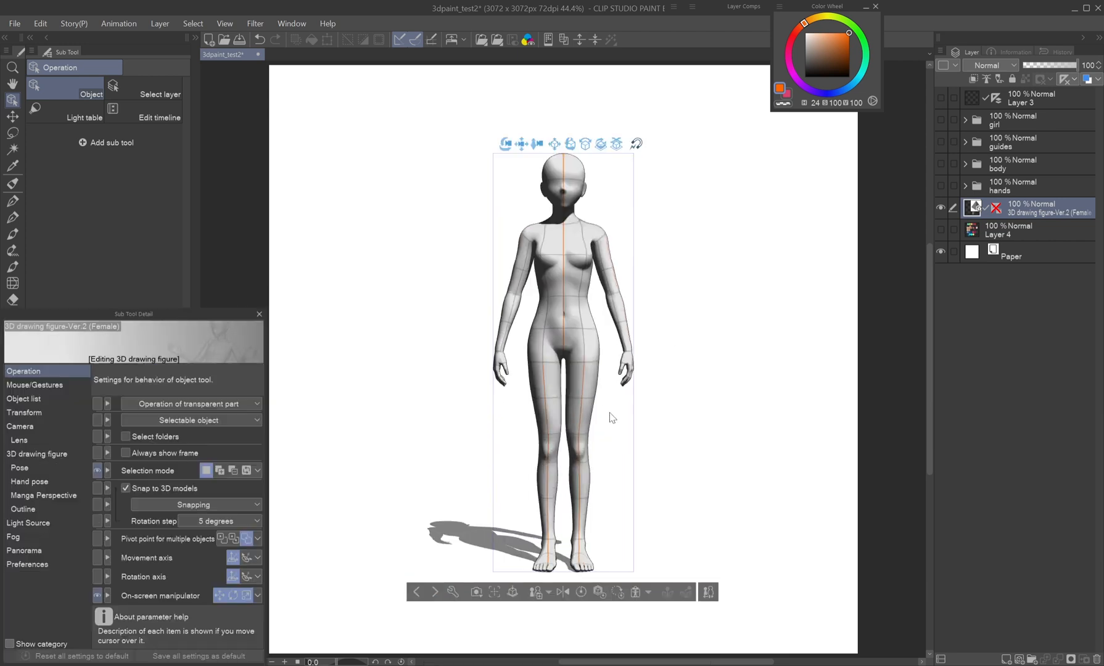
- Uncheck Apply light source for the figure and eyedropper the skin colour from its head
click(20, 425)
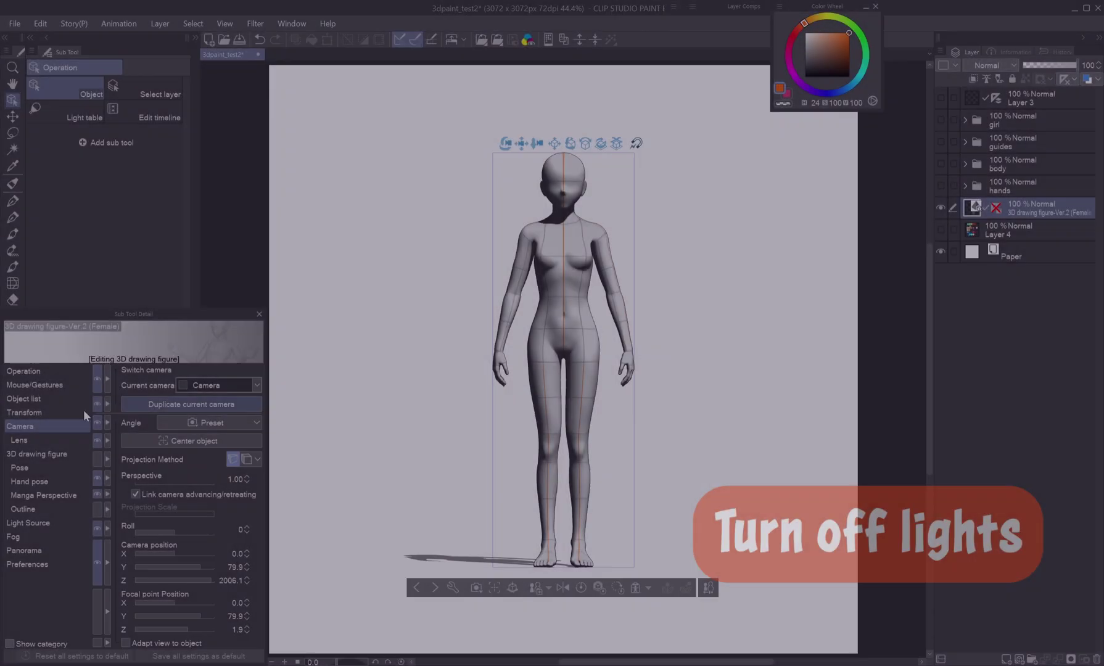
click(24, 523)
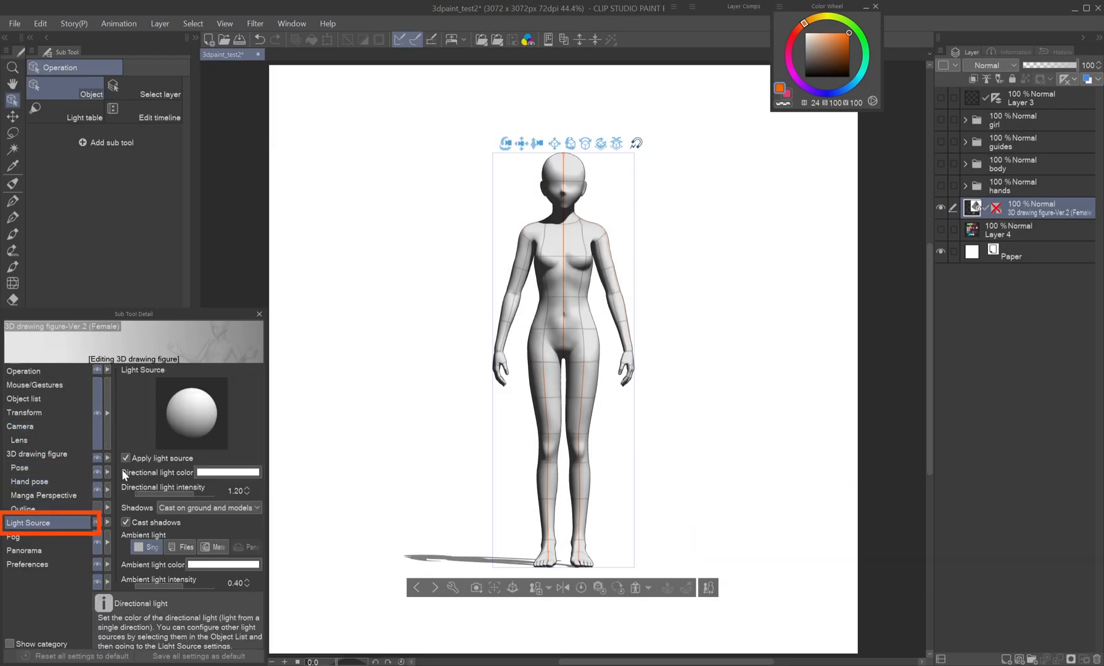
click(126, 457)
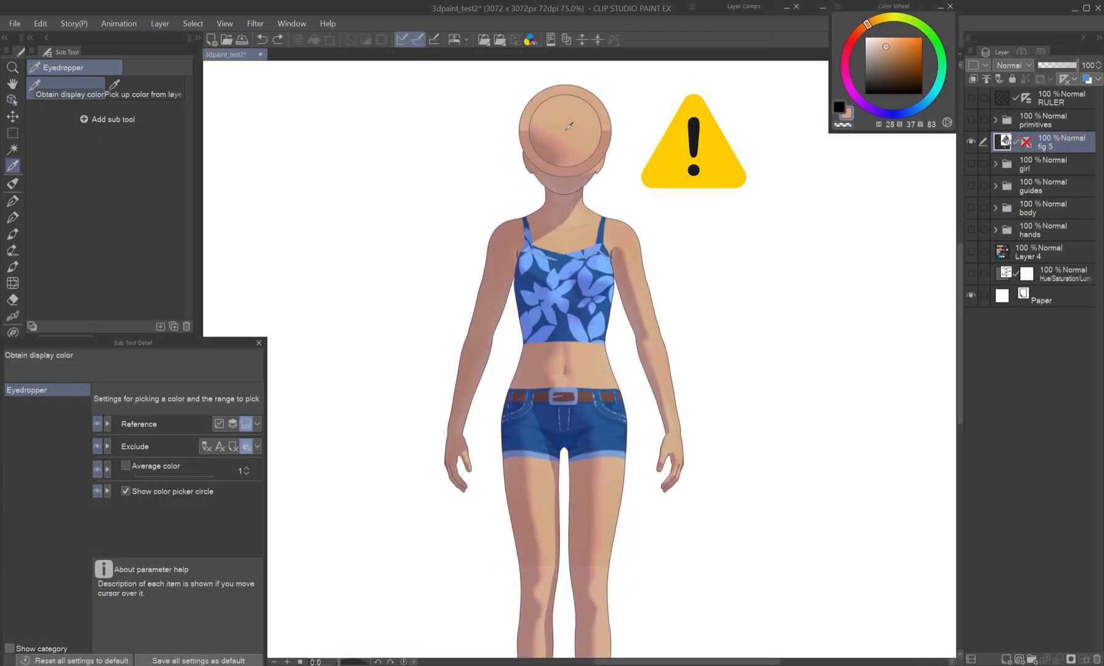
click(536, 268)
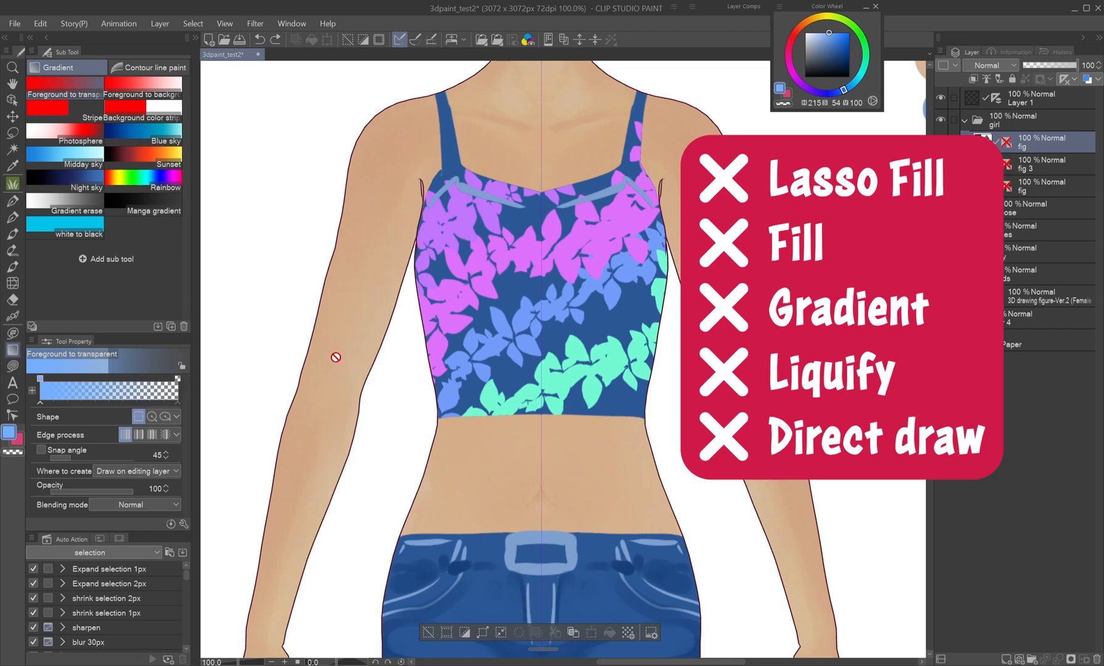
mouse_move(12, 234)
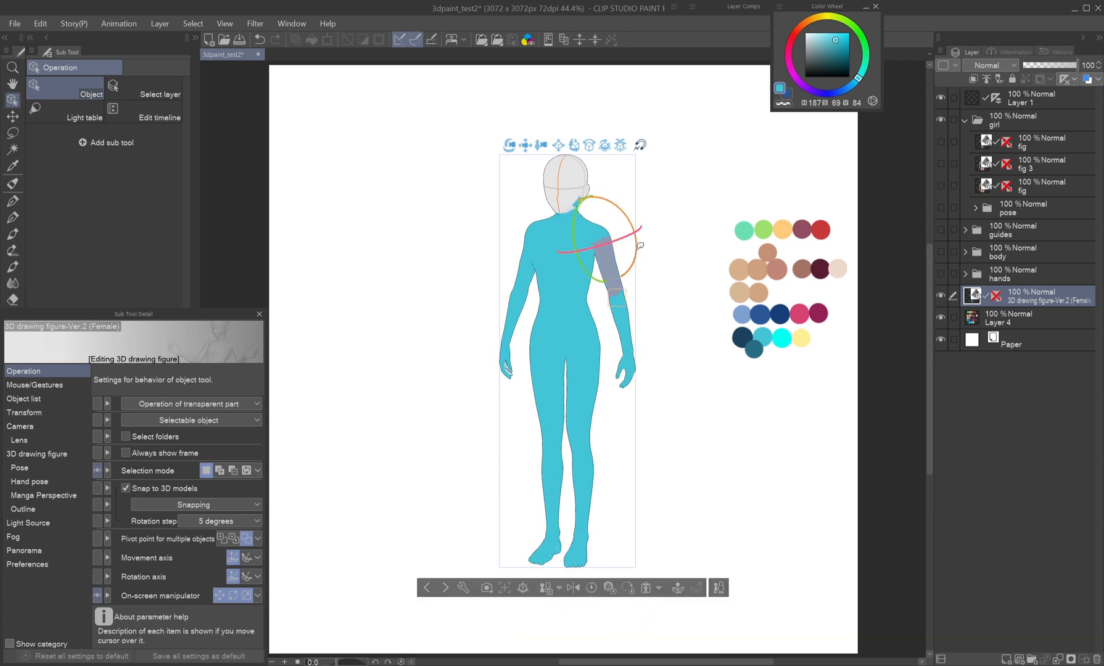
- Raise the cyan figure's arm out sideways and Mirror pose it to the other arm
drag(613, 243, 710, 282)
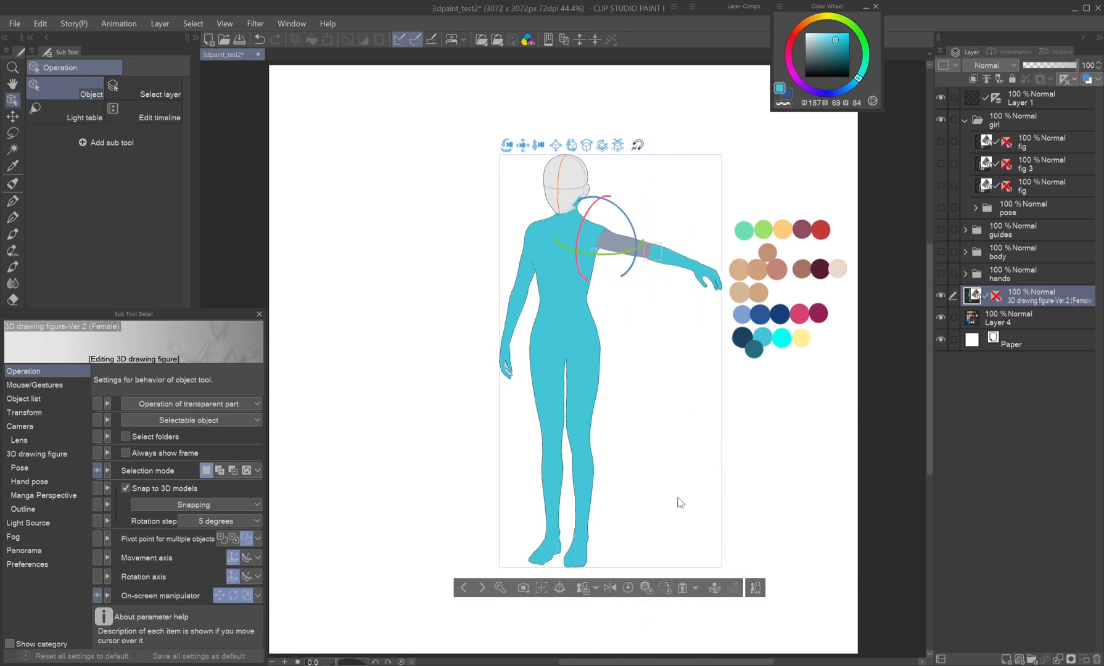
click(18, 467)
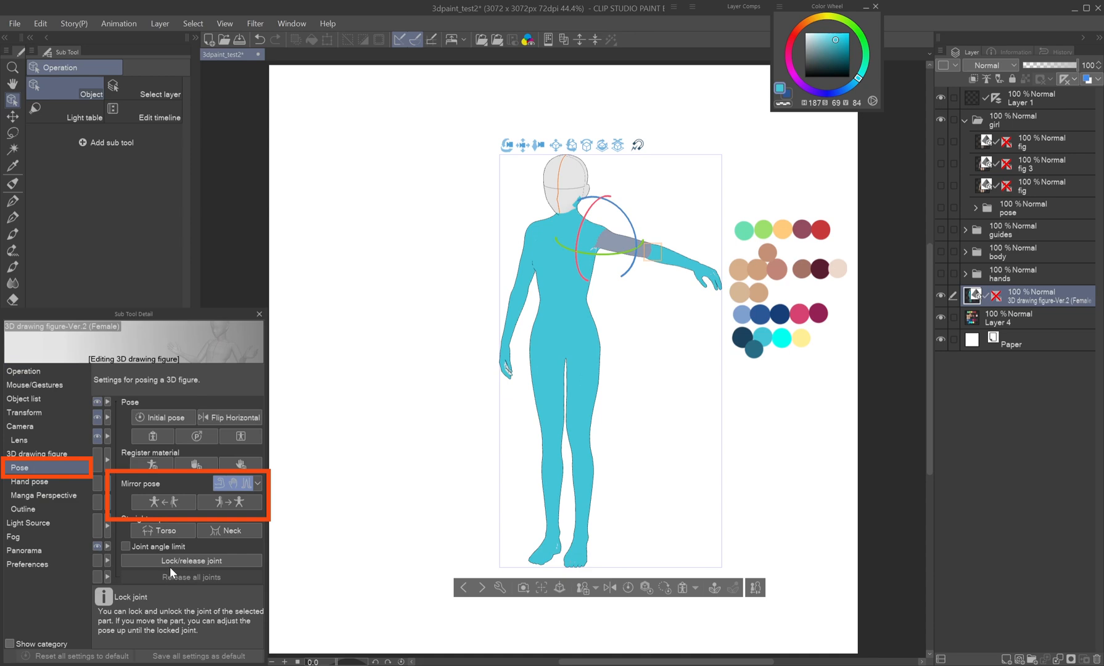
click(162, 502)
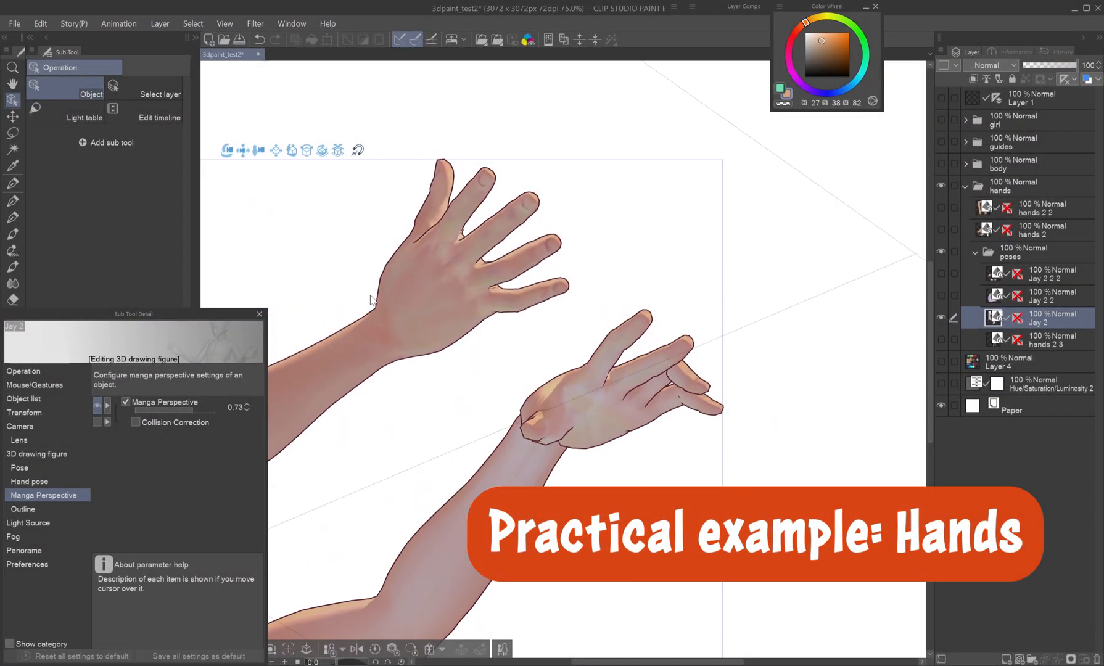
- Adjust the hands 2 2 figure's Hand pose and show its preset pose list
click(27, 481)
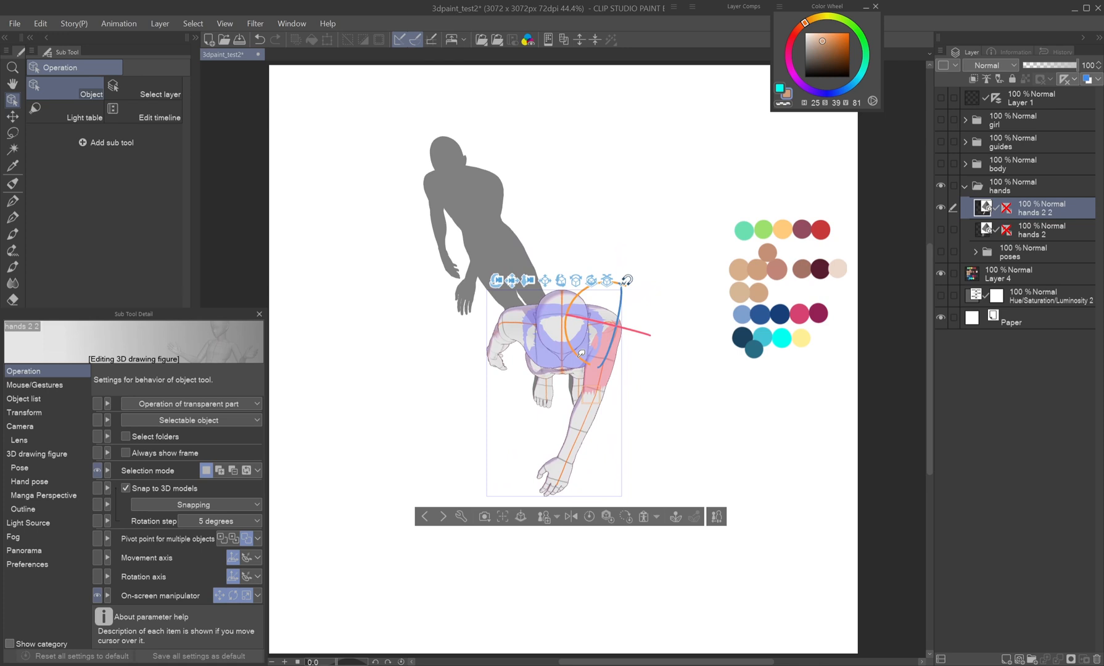
click(29, 481)
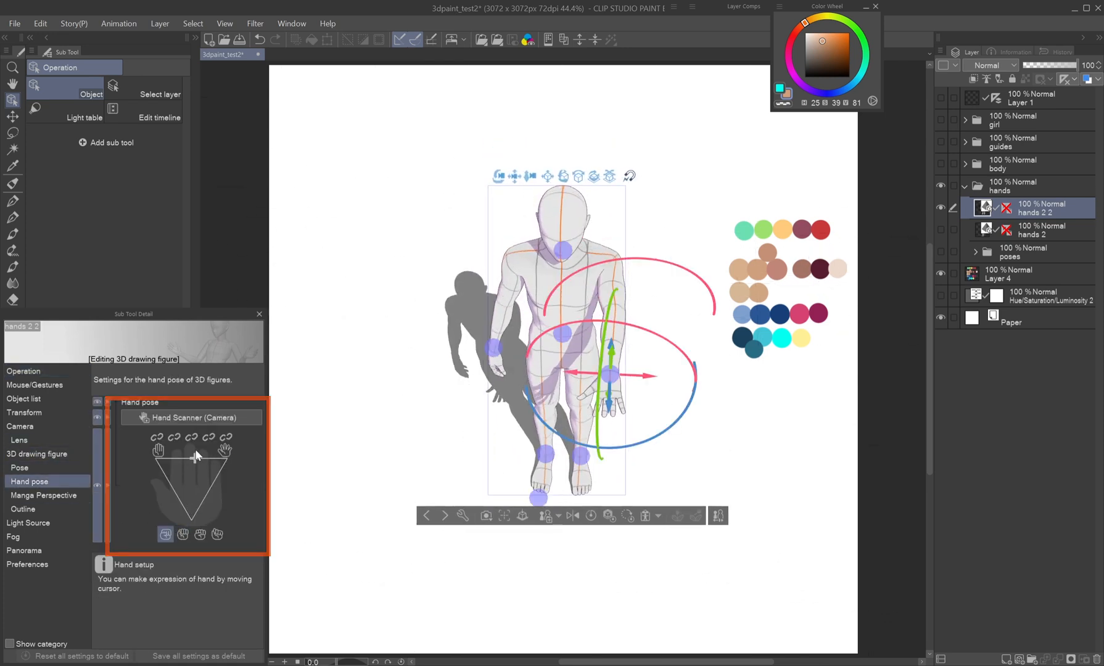
click(19, 468)
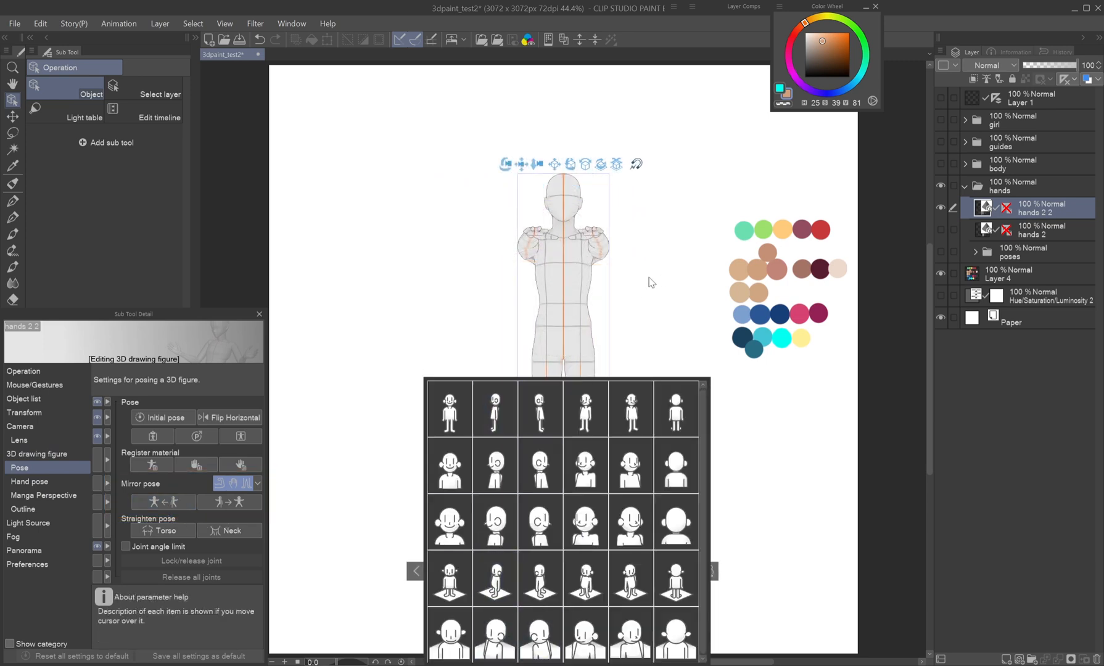
- Apply the arms-forward palms-up preset and raise camera Perspective to 4.72
click(19, 426)
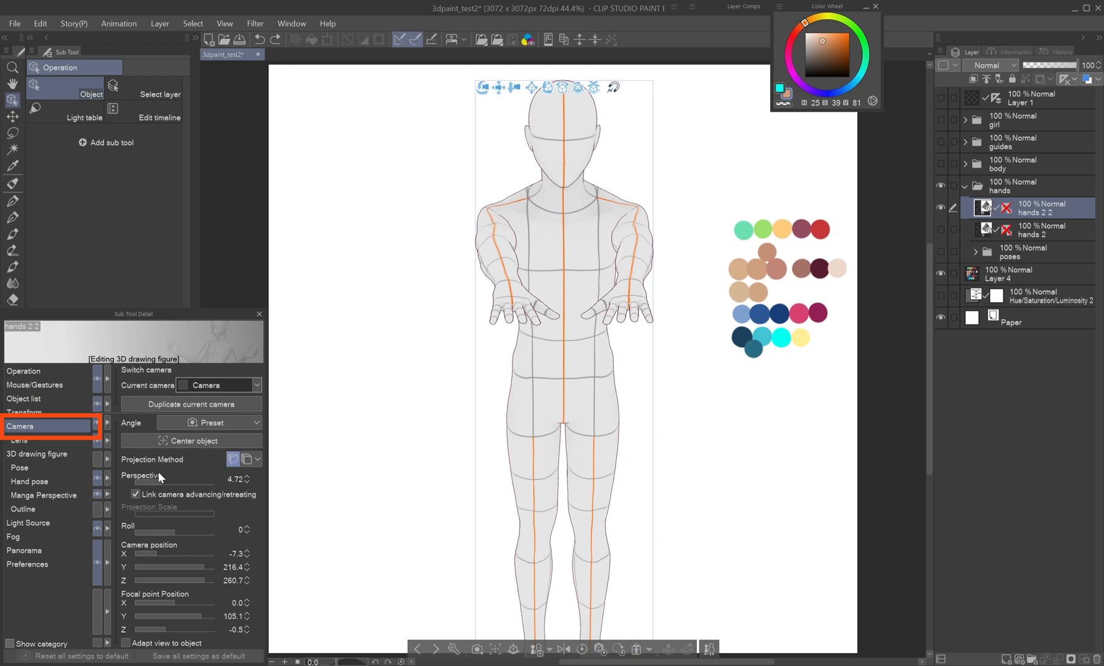
click(256, 384)
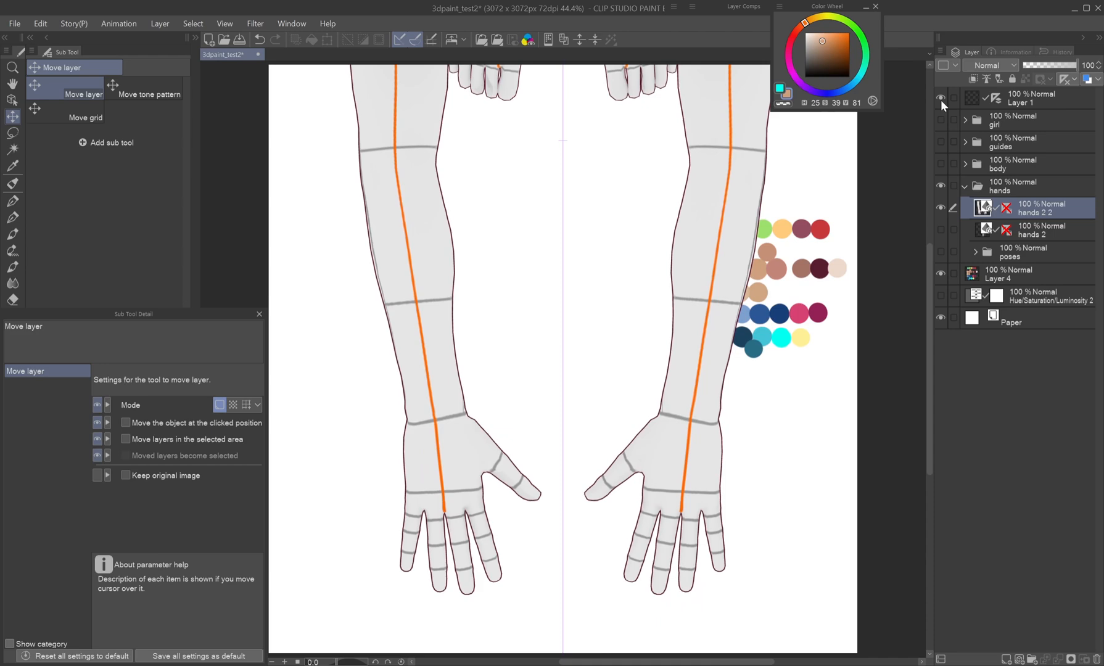
mouse_move(1029, 216)
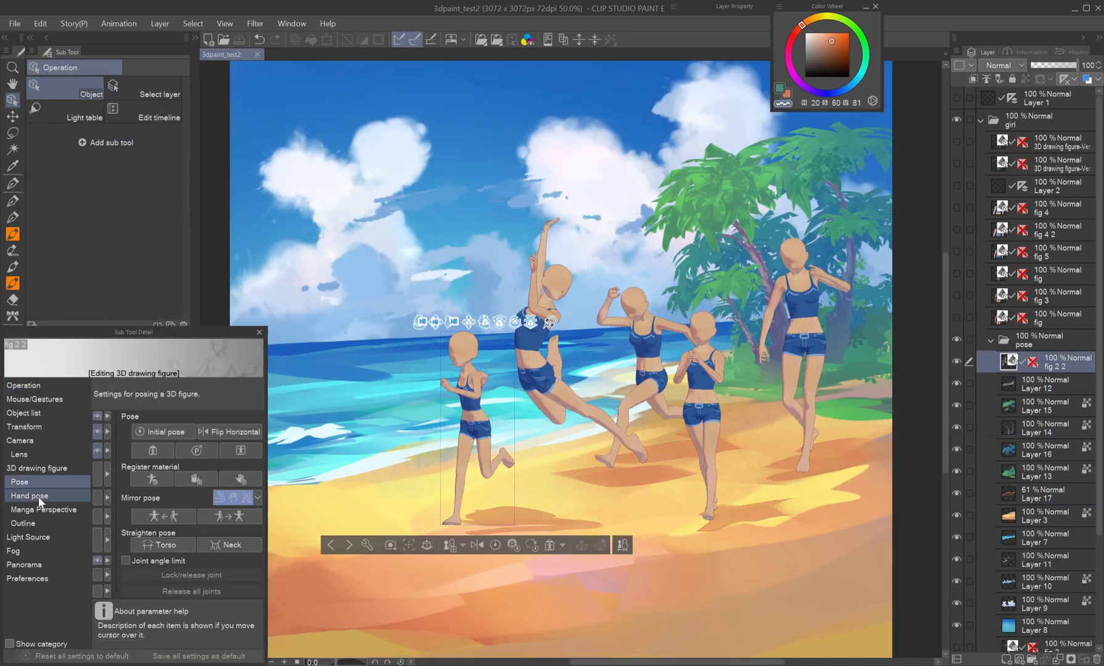
- Show 3D drawing figure > Hand pose settings for the beach-scene figure
click(27, 537)
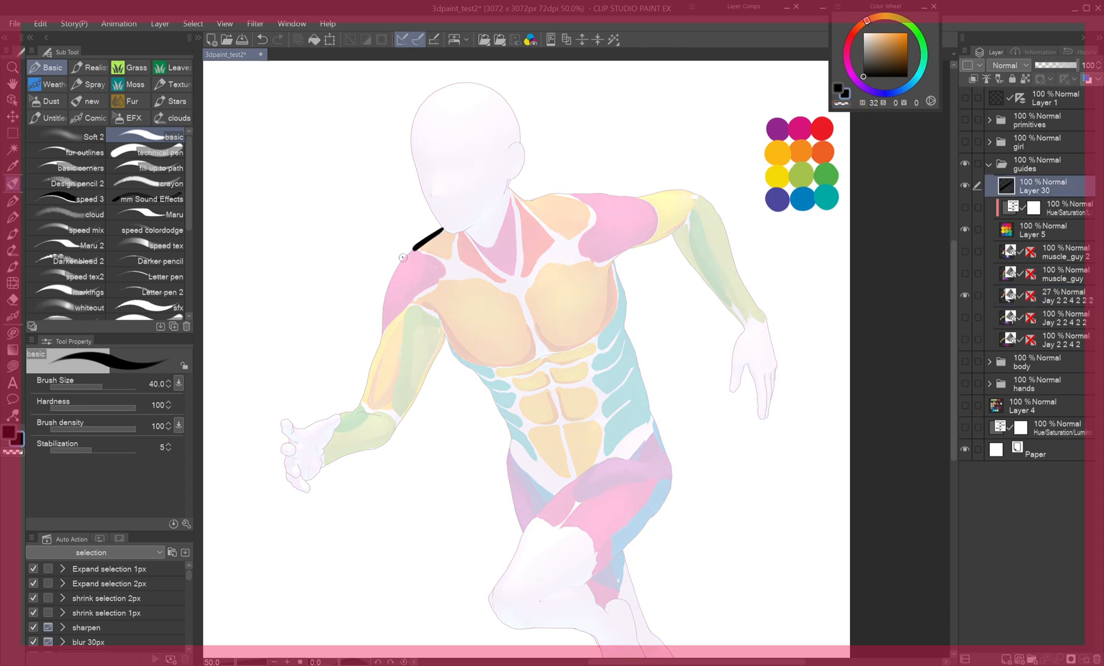
- Paint a coloured muscle stroke across the figure's neck and shoulder
drag(404, 252, 708, 200)
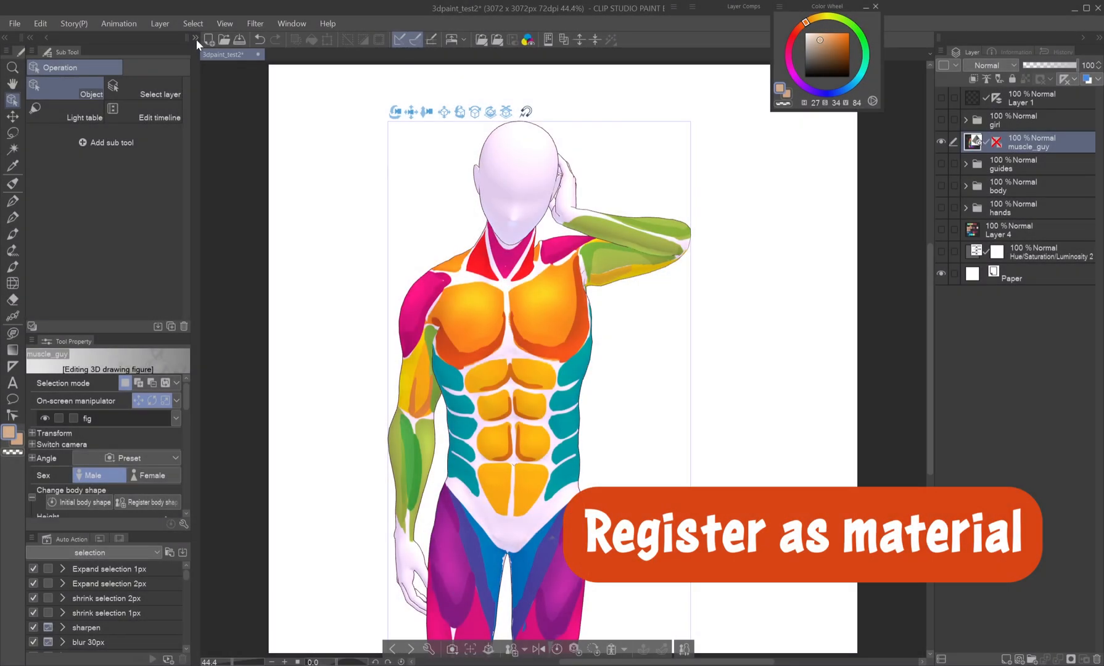
- Register the painted figure's body shape as a material named muscle_guy and confirm it
click(511, 650)
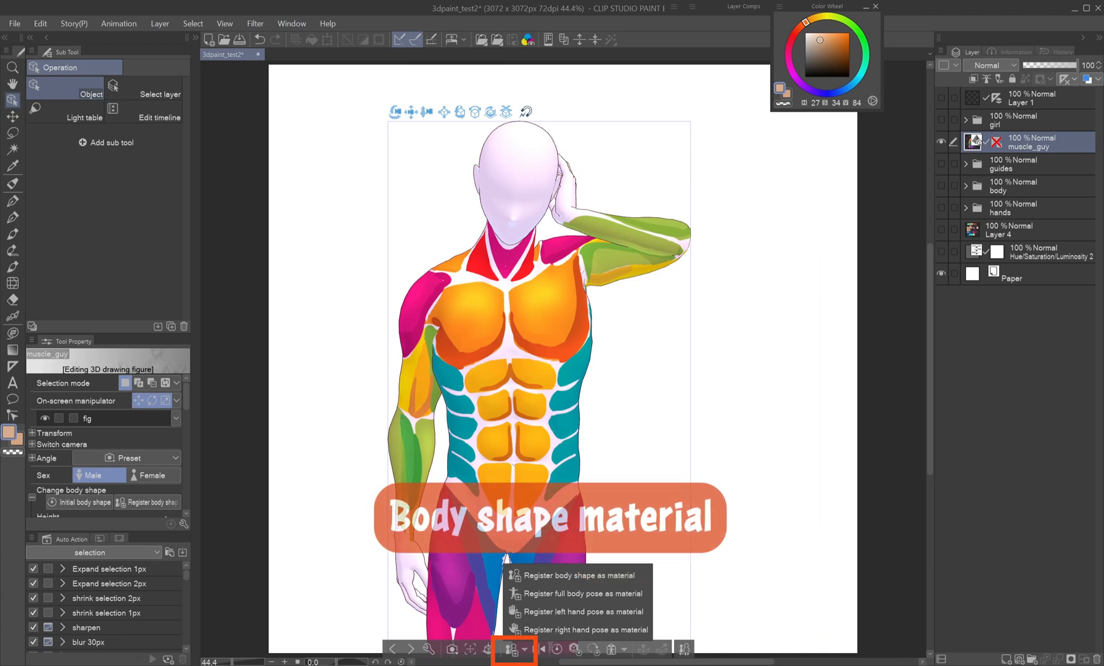
click(575, 576)
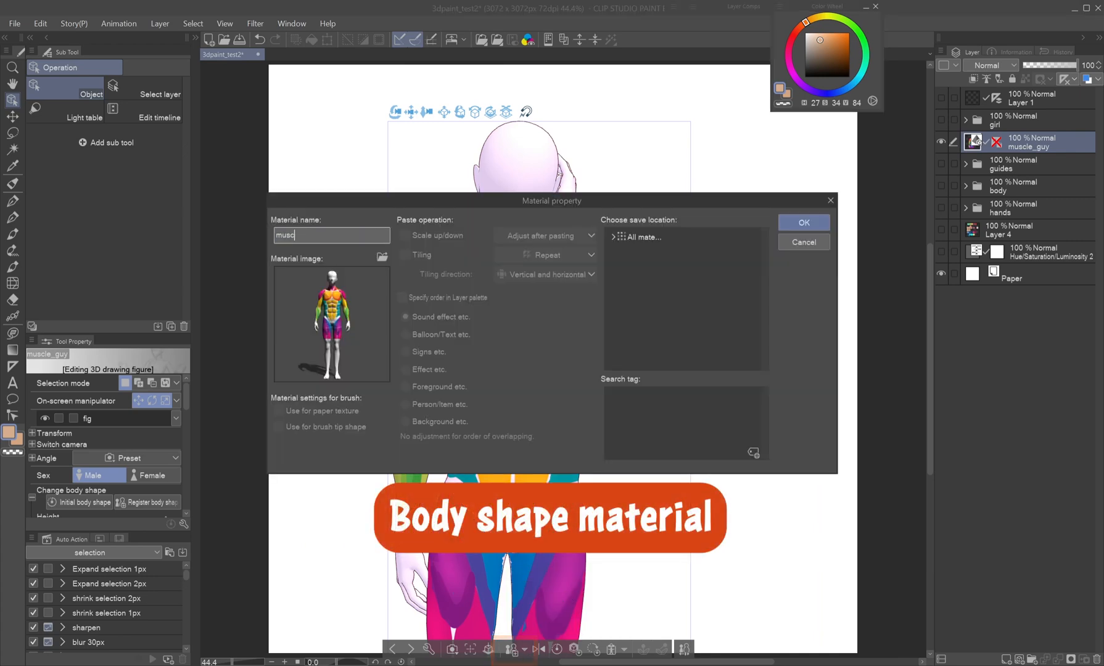
click(804, 222)
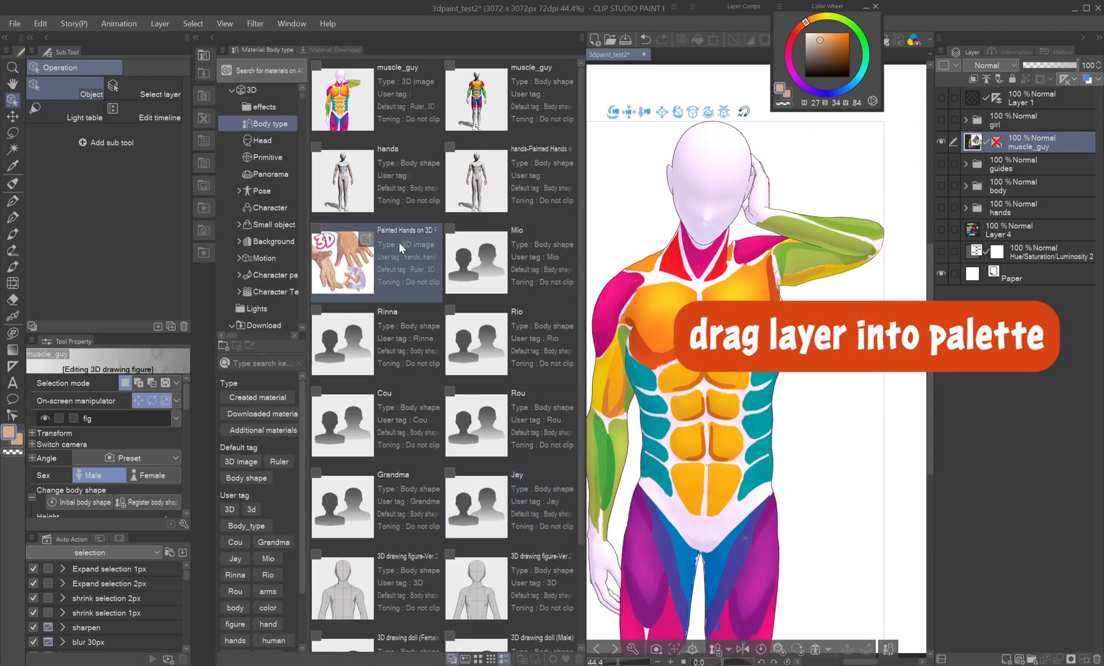
click(343, 99)
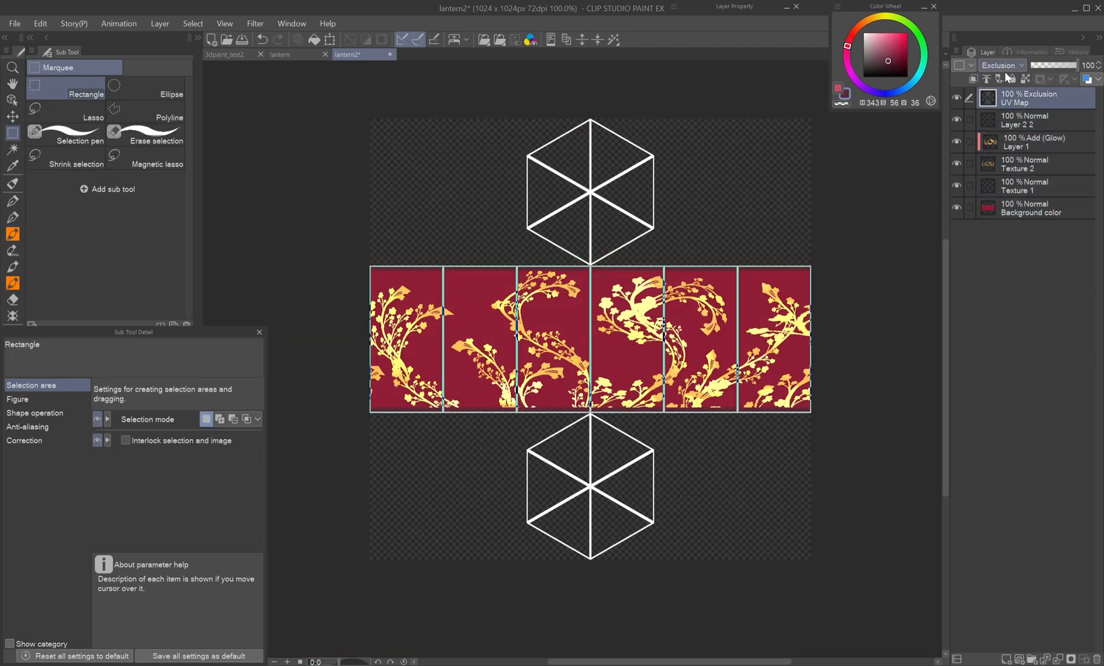
- Select the textured house primitive layer to reach its Map Export settings
click(224, 54)
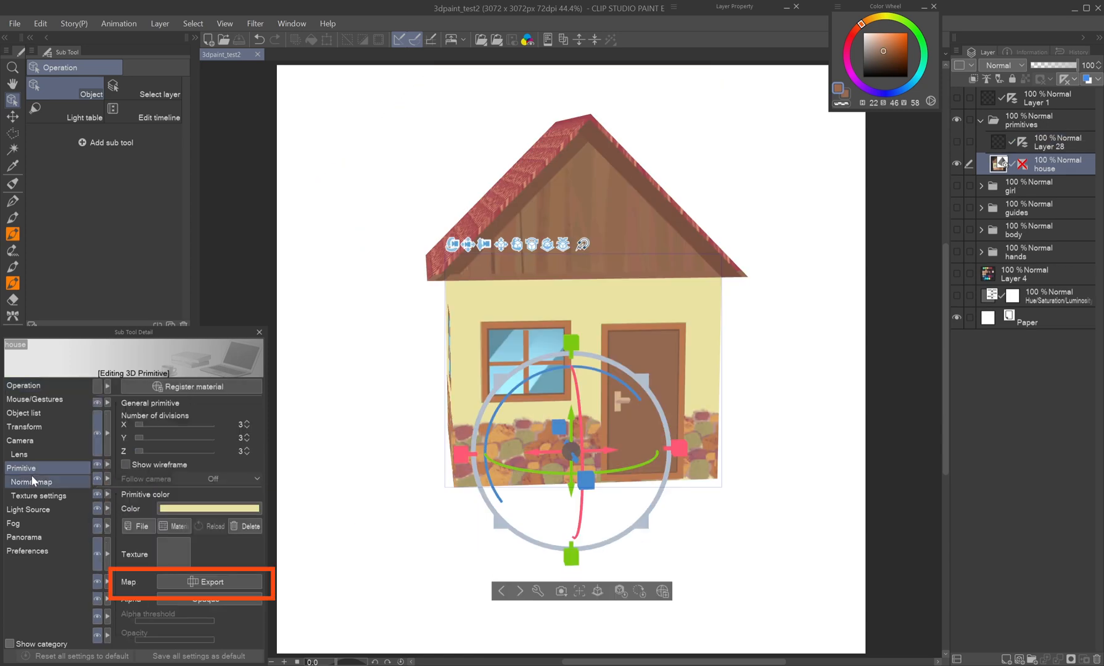
- Export the house texture map, hide the UV guide layer and load the painted house texture file
click(210, 581)
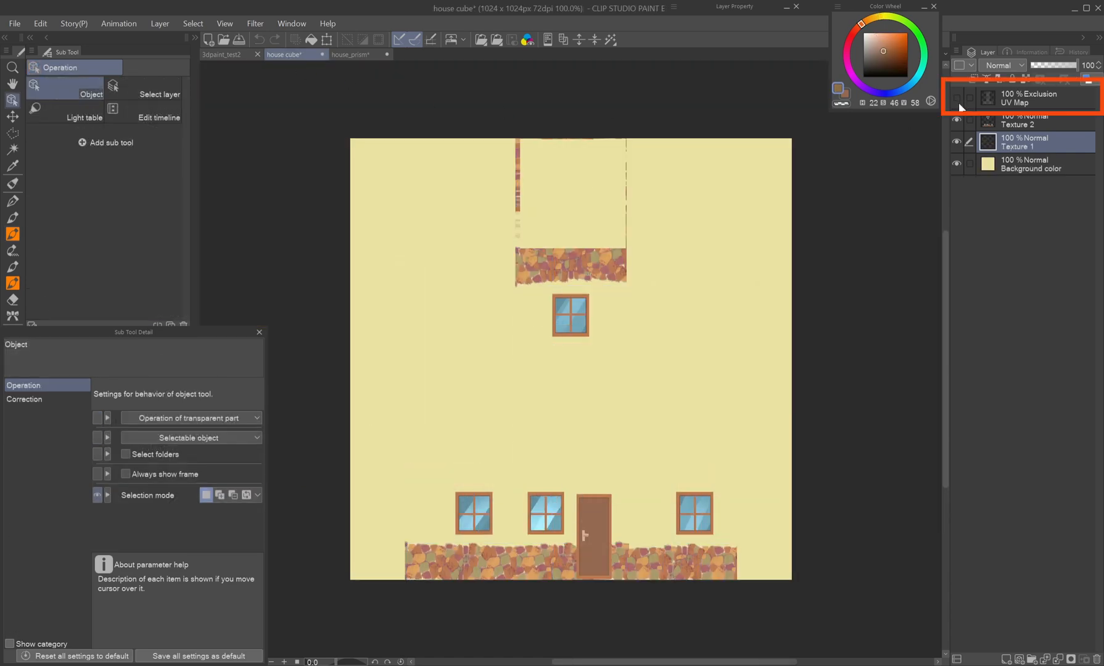
click(221, 54)
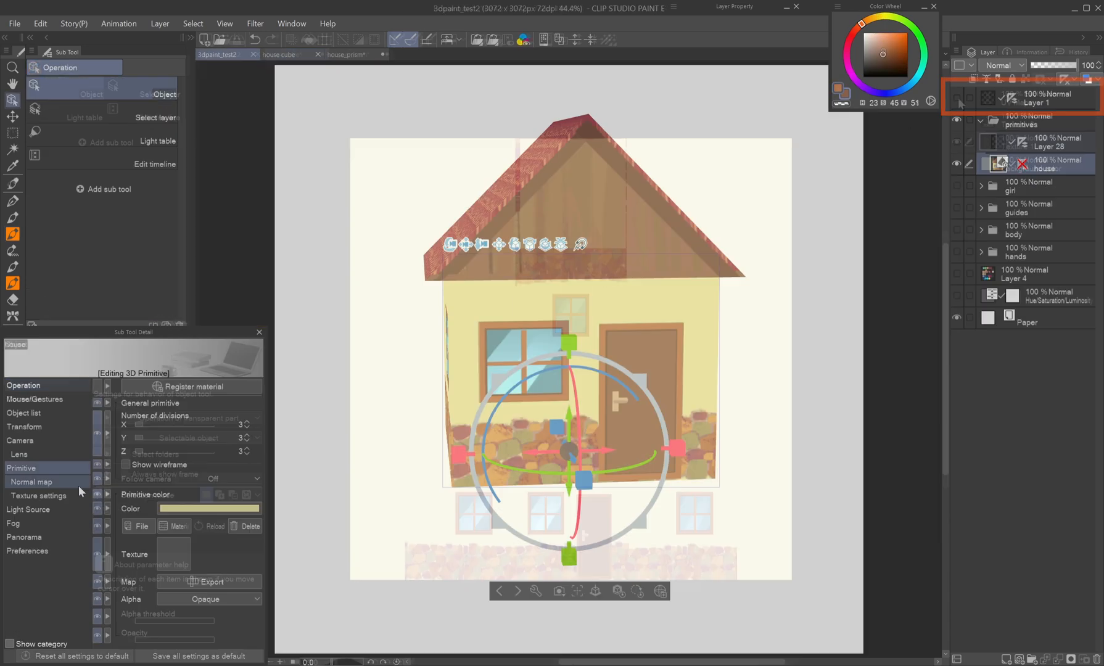
click(137, 527)
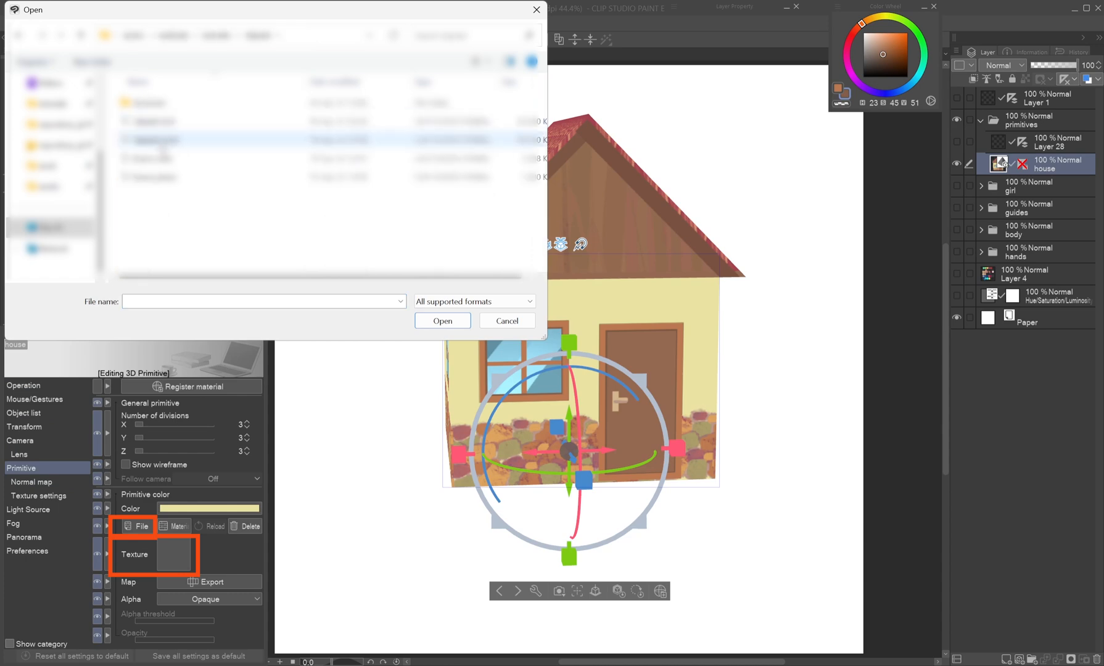
click(441, 320)
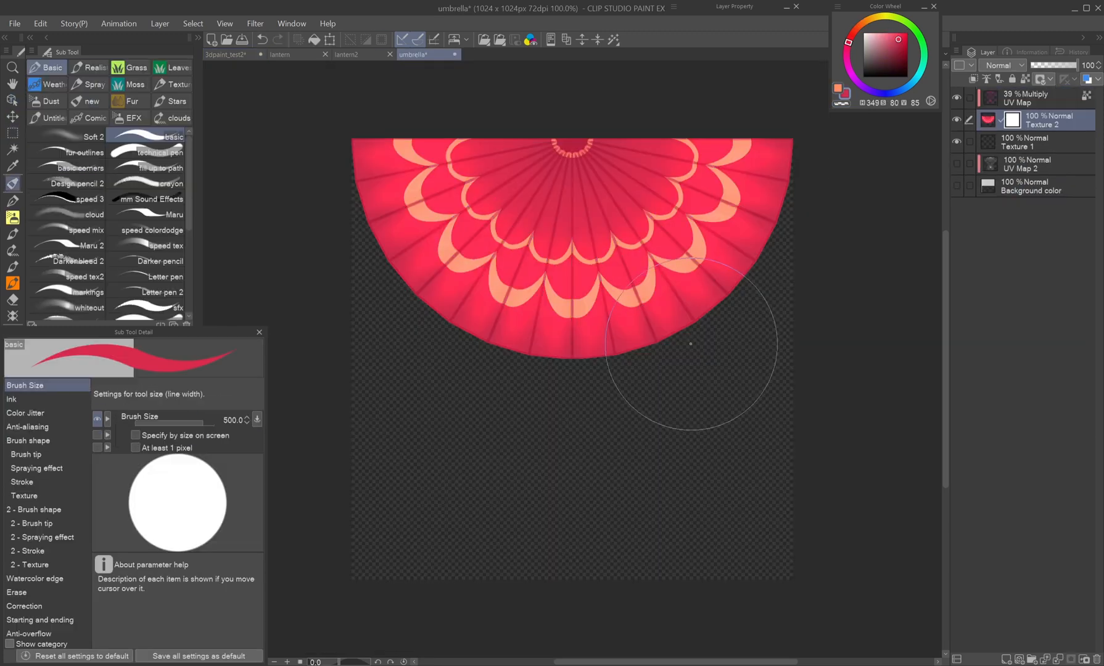
- Paint the red scalloped umbrella texture, then select the figure wearing the blue sandal
click(227, 55)
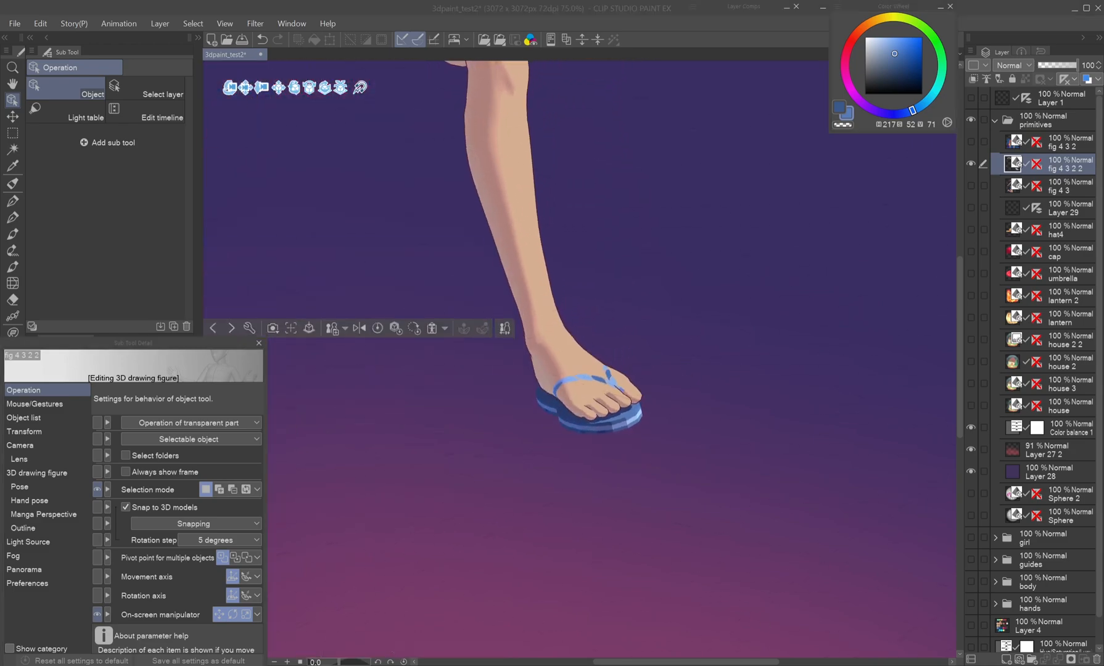
click(289, 54)
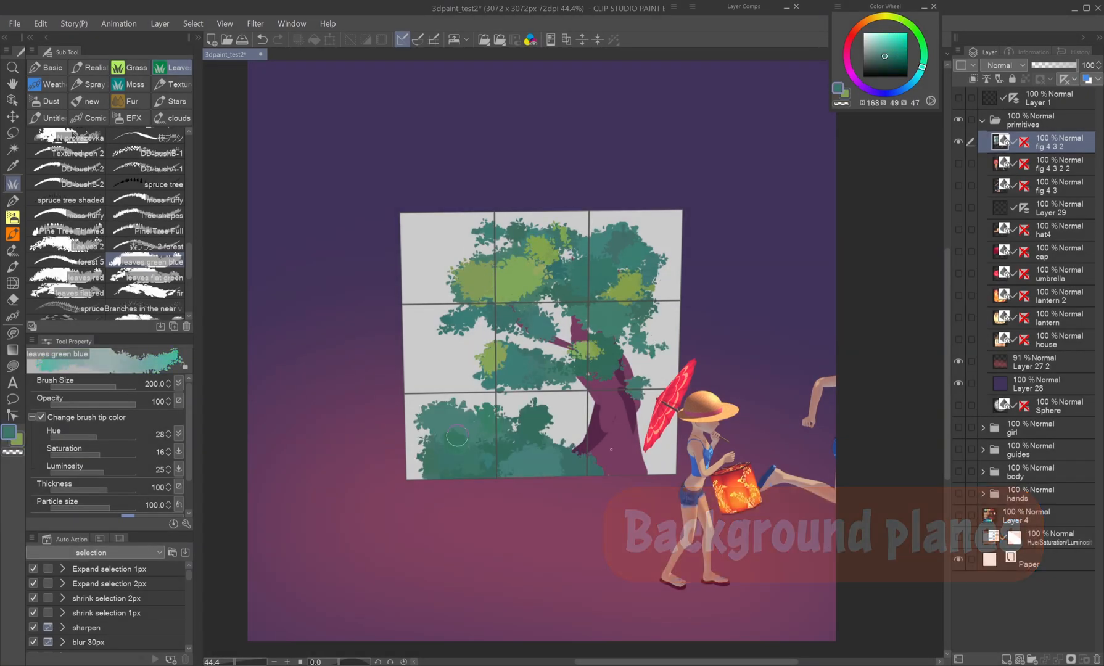
- Paint blue-green foliage onto the tree plane and set Follow camera to On
drag(465, 437, 581, 278)
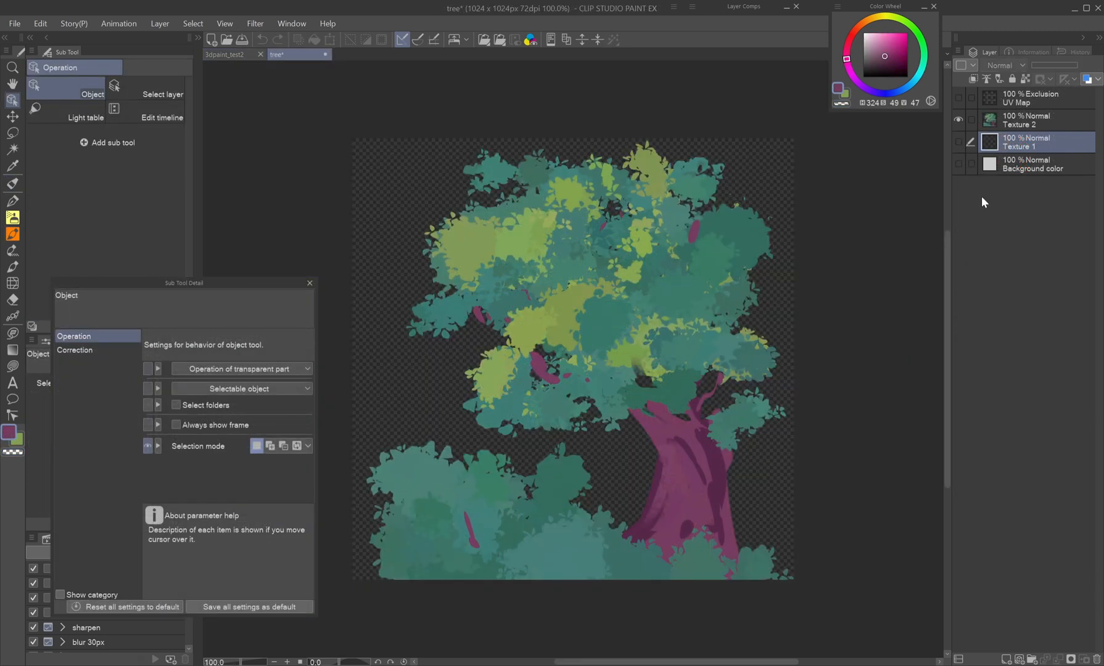
click(223, 54)
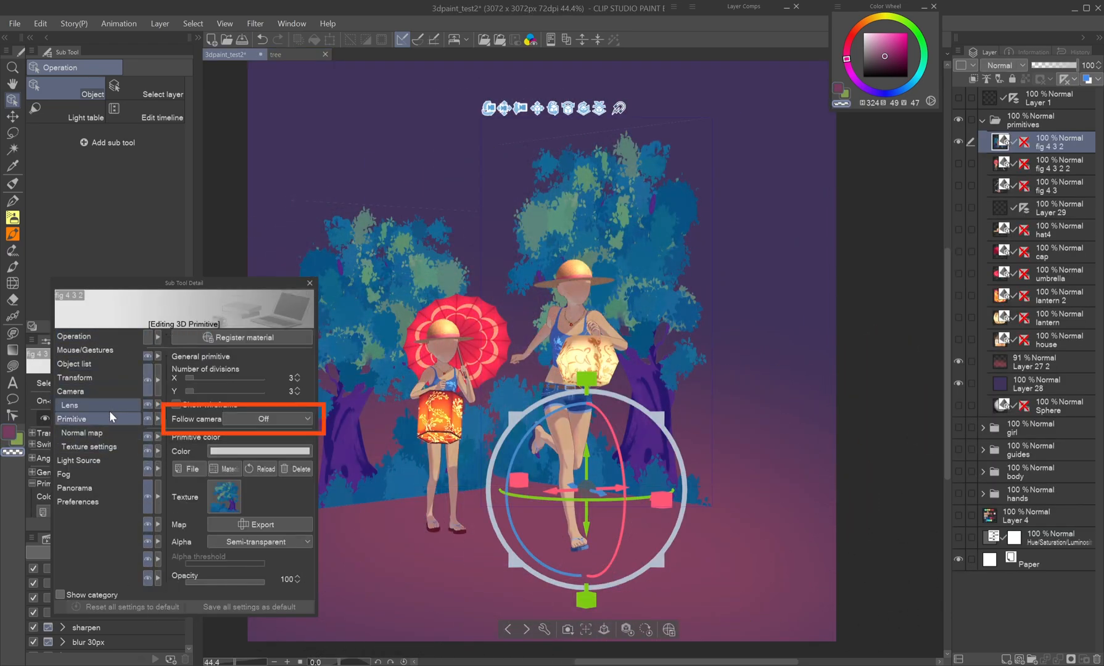
click(266, 419)
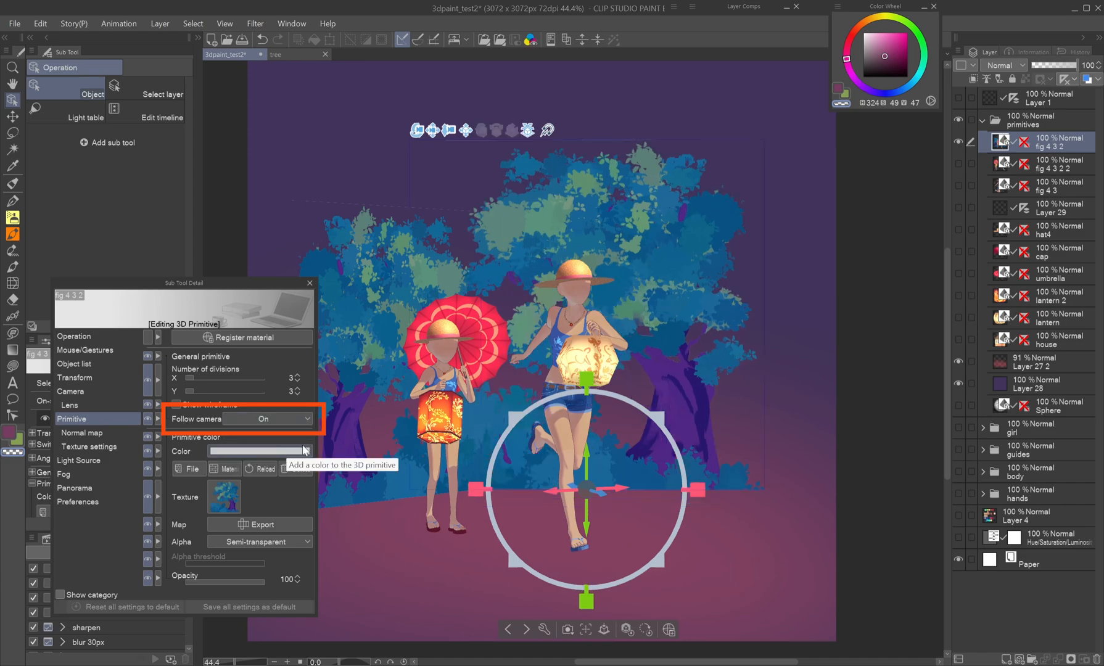